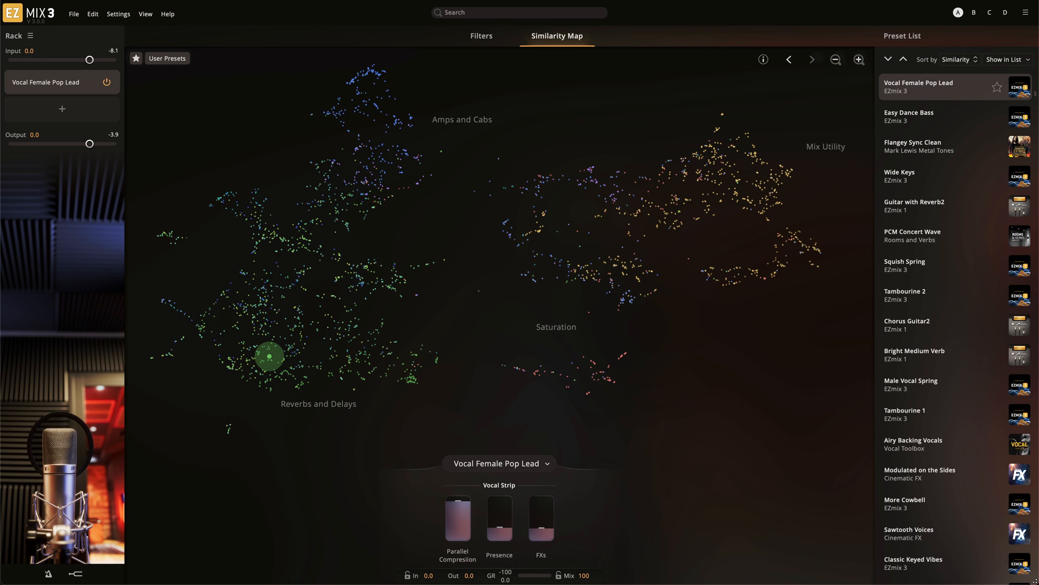
mouse_move(388, 314)
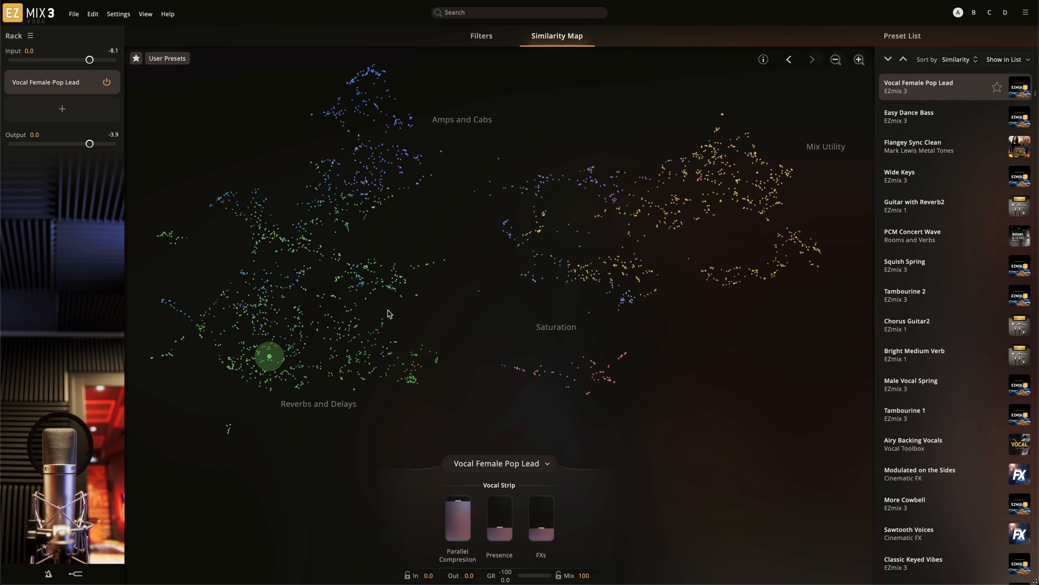
mouse_move(462, 324)
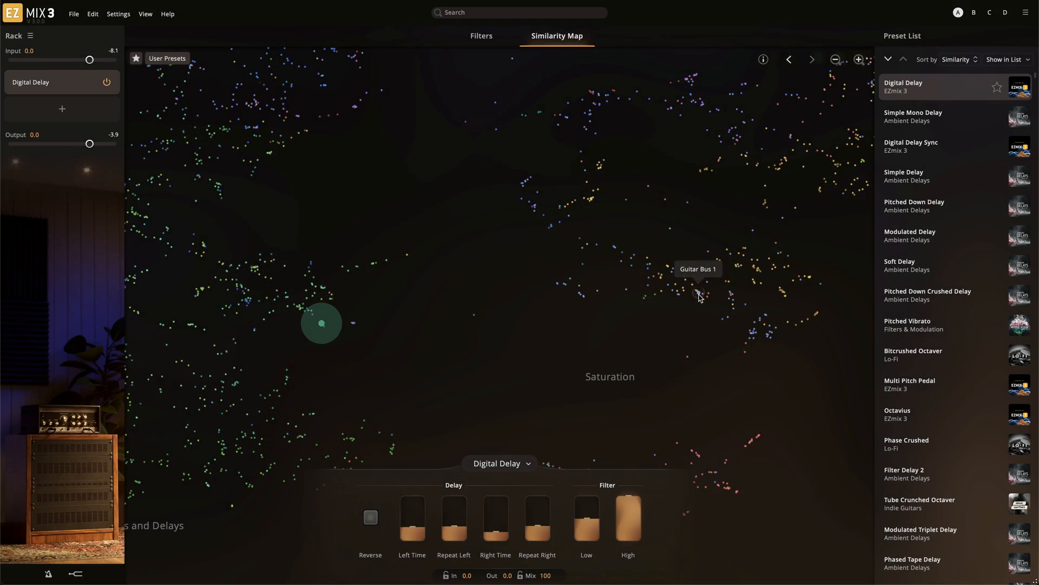
mouse_move(380, 91)
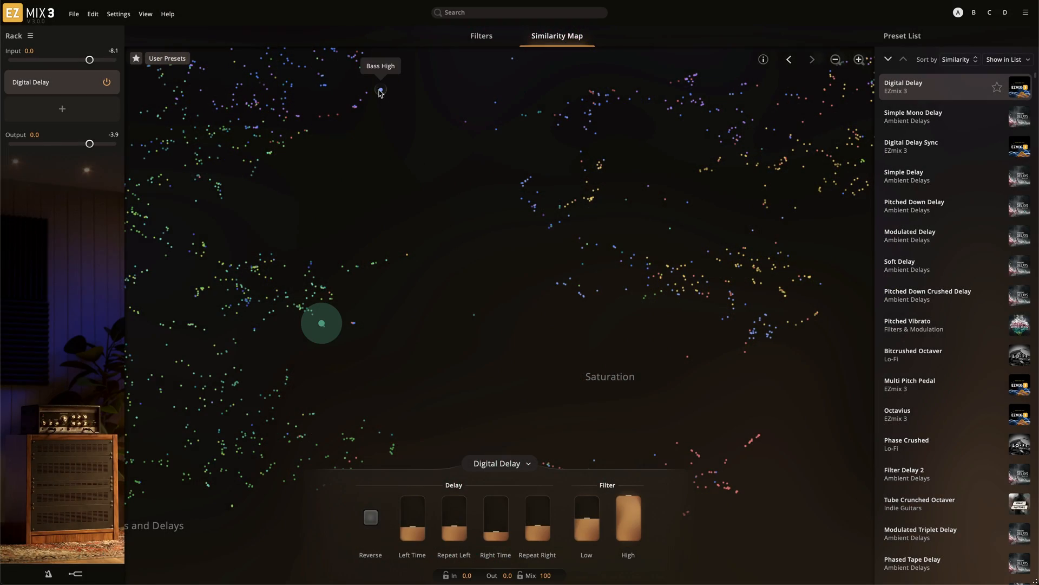
Step: Load the Rocky metal amp preset from the Similarity Map into the rack
click(380, 90)
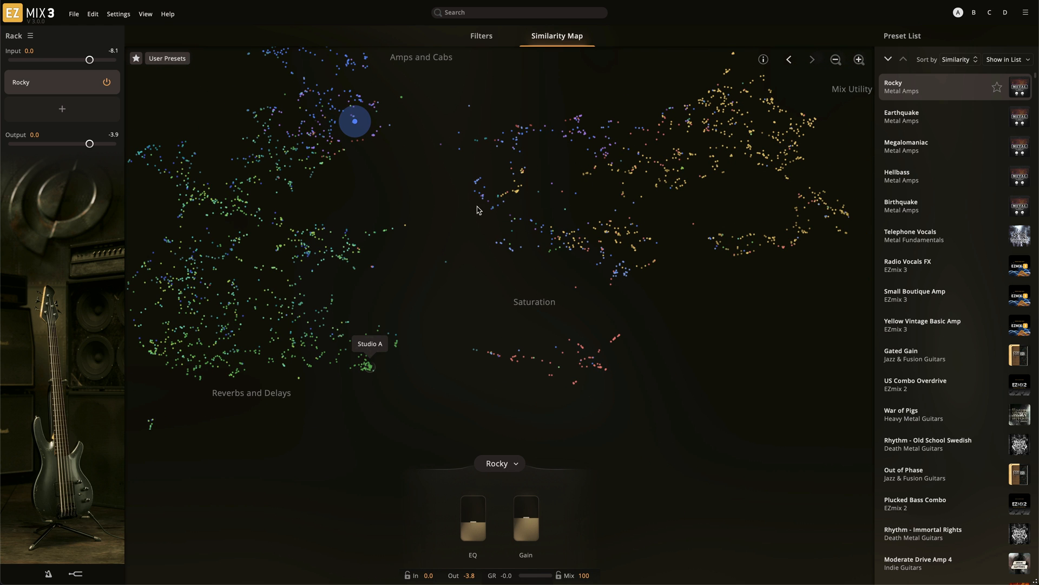
Step: Filter the presets to Vocals Backing and Vocals Lead, then return to the Similarity Map
click(480, 36)
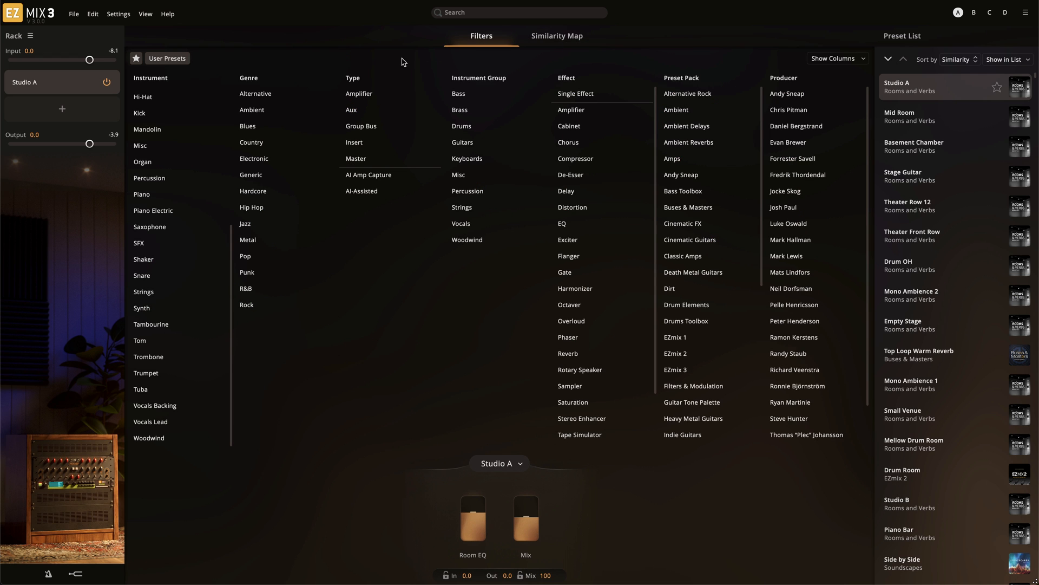
click(155, 405)
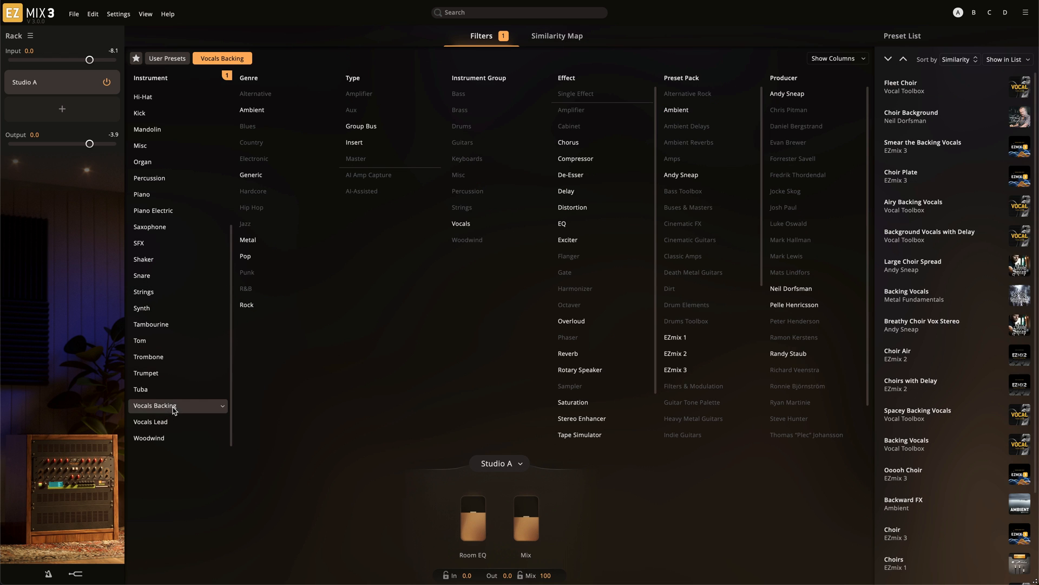
click(151, 421)
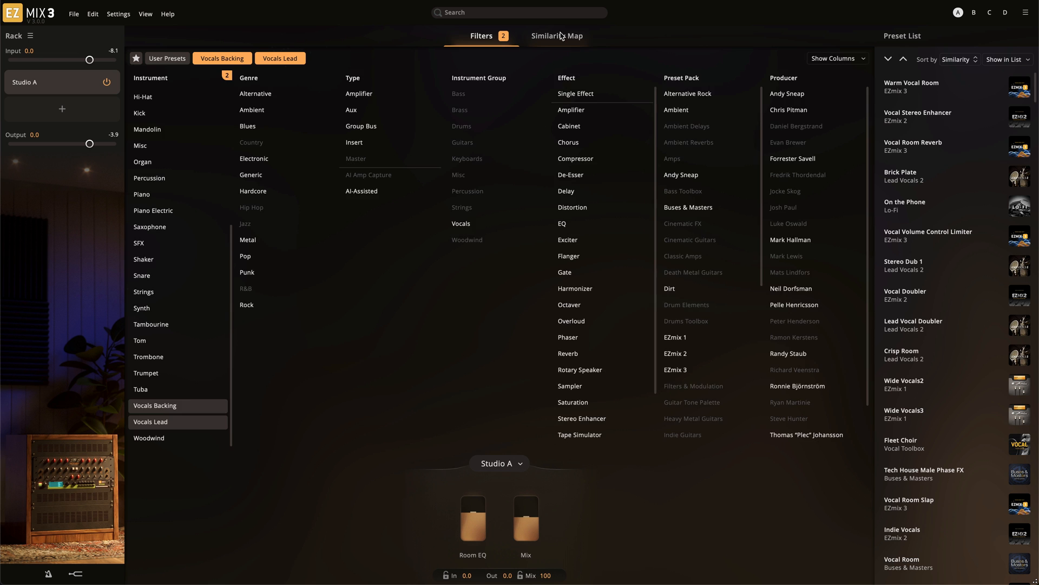
click(556, 36)
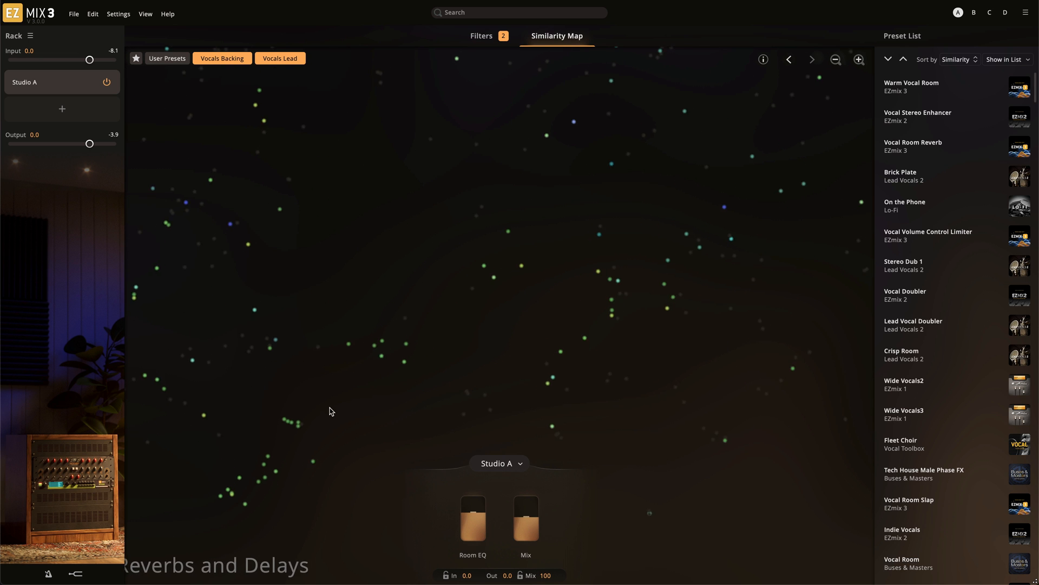
Step: Load the Airy Backing Vocals preset from the vocal-filtered map
click(402, 333)
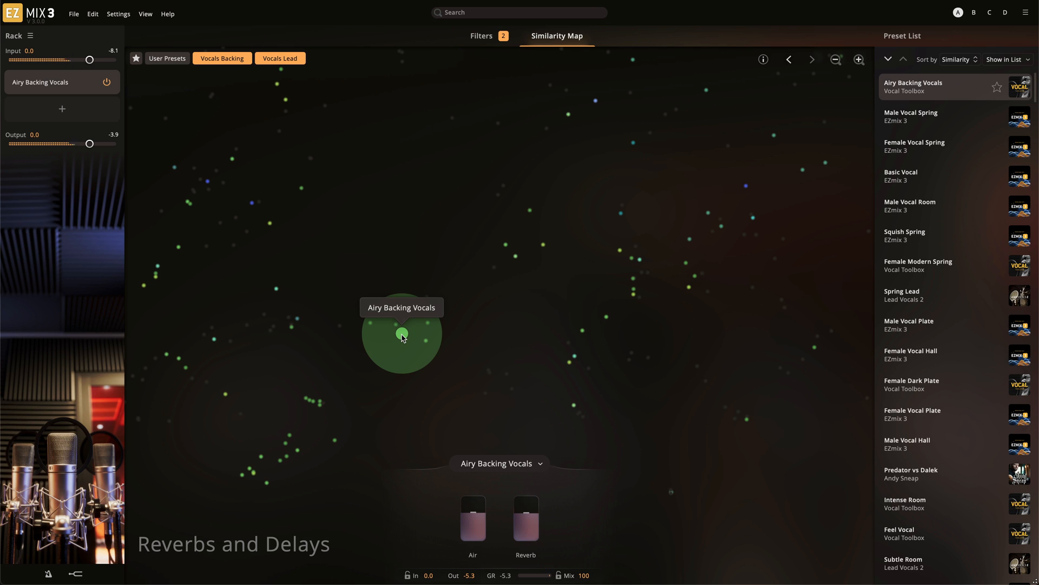
mouse_move(369, 322)
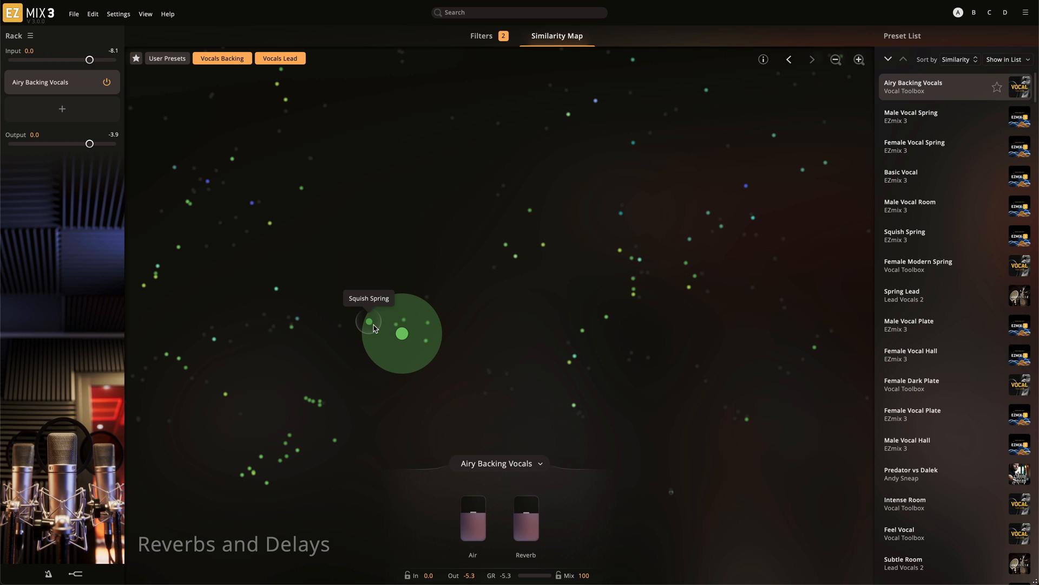
Step: Replace Airy Backing Vocals with the nearby Squish Spring preset
click(370, 321)
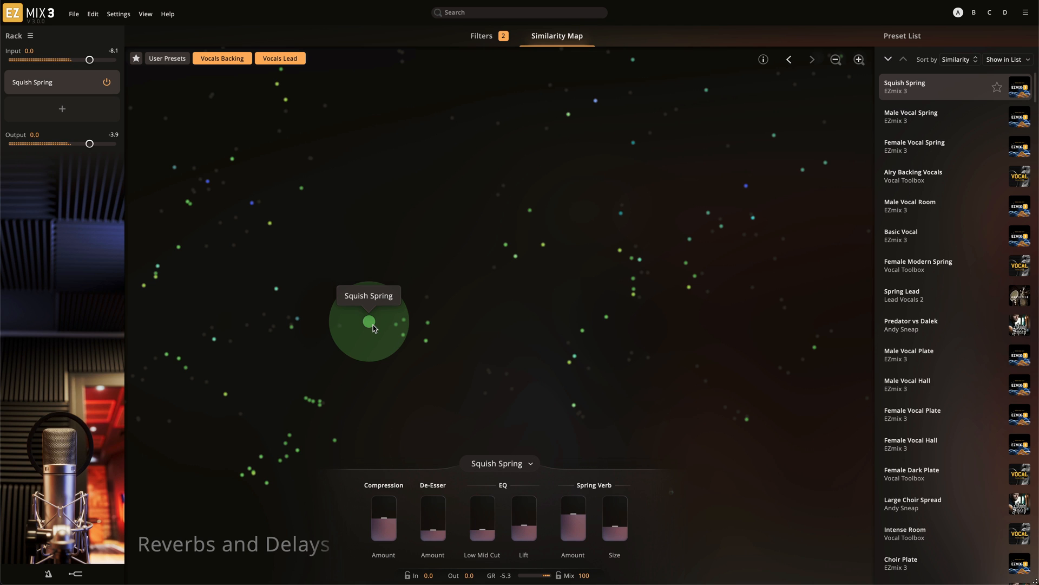
mouse_move(307, 398)
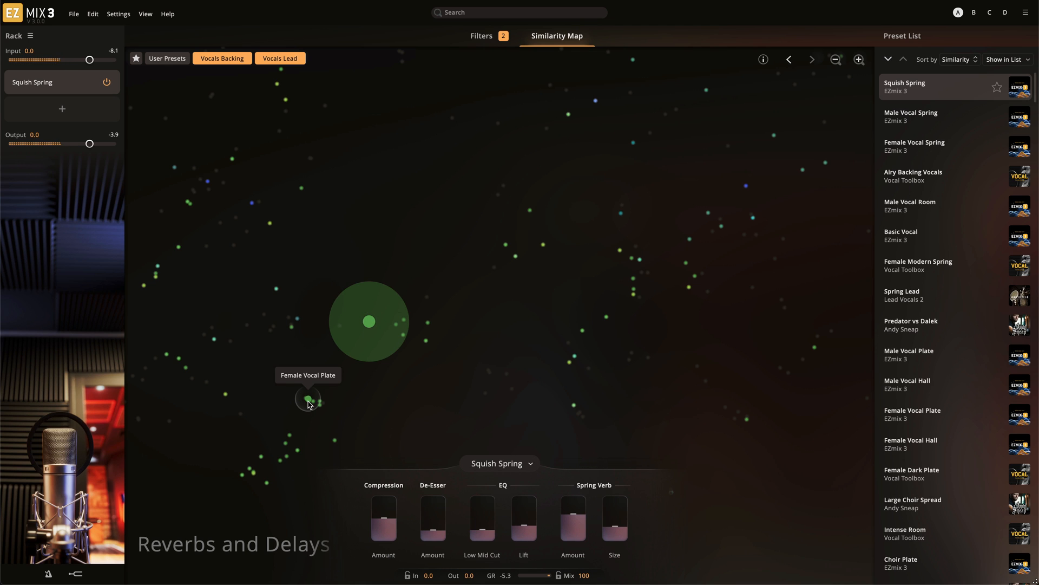
mouse_move(311, 400)
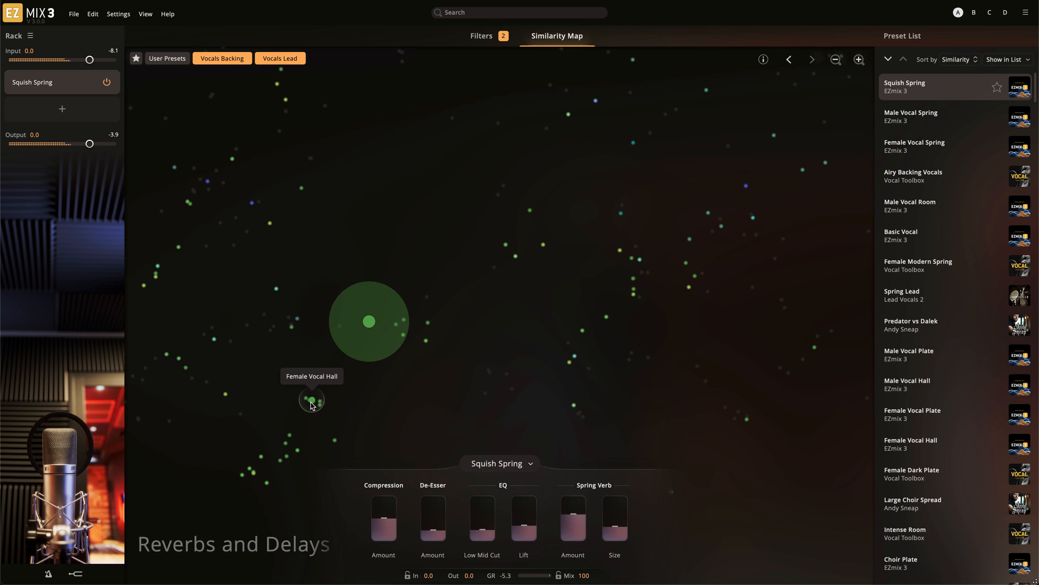
mouse_move(319, 404)
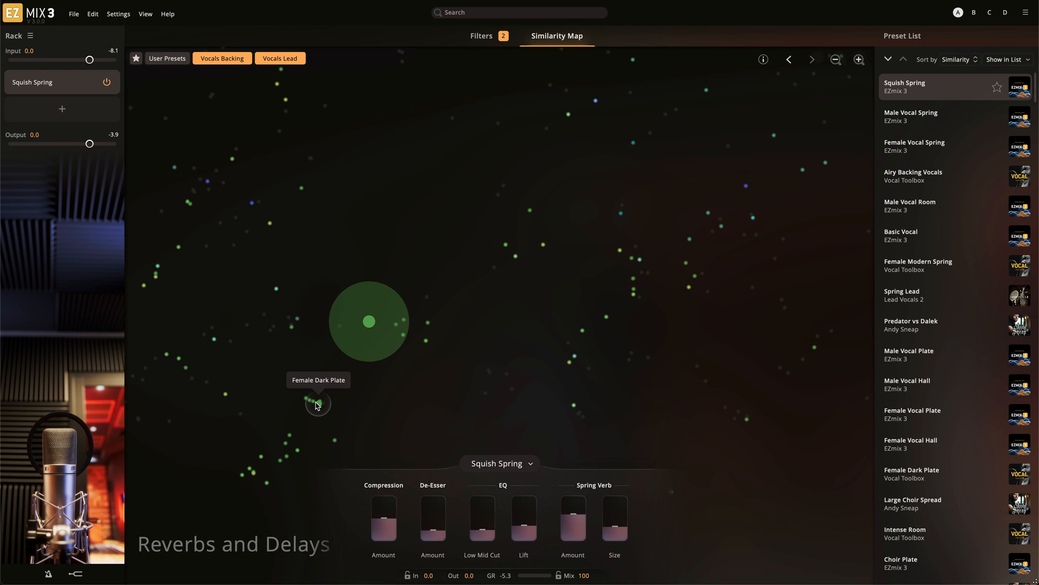
Step: Replace Squish Spring with the Female Dark Plate preset from Vocal Toolbox
click(318, 404)
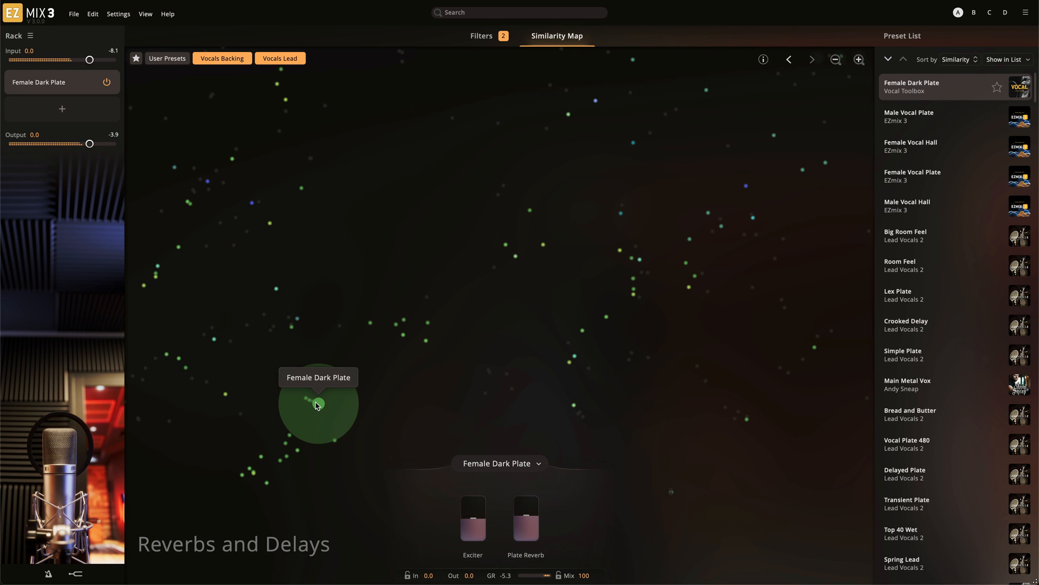
mouse_move(355, 408)
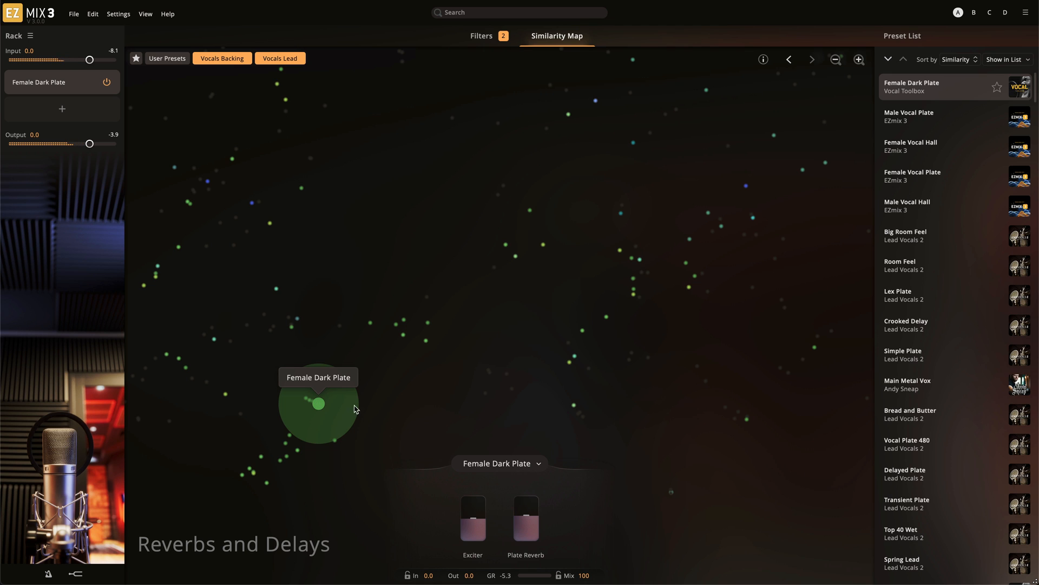
mouse_move(426, 321)
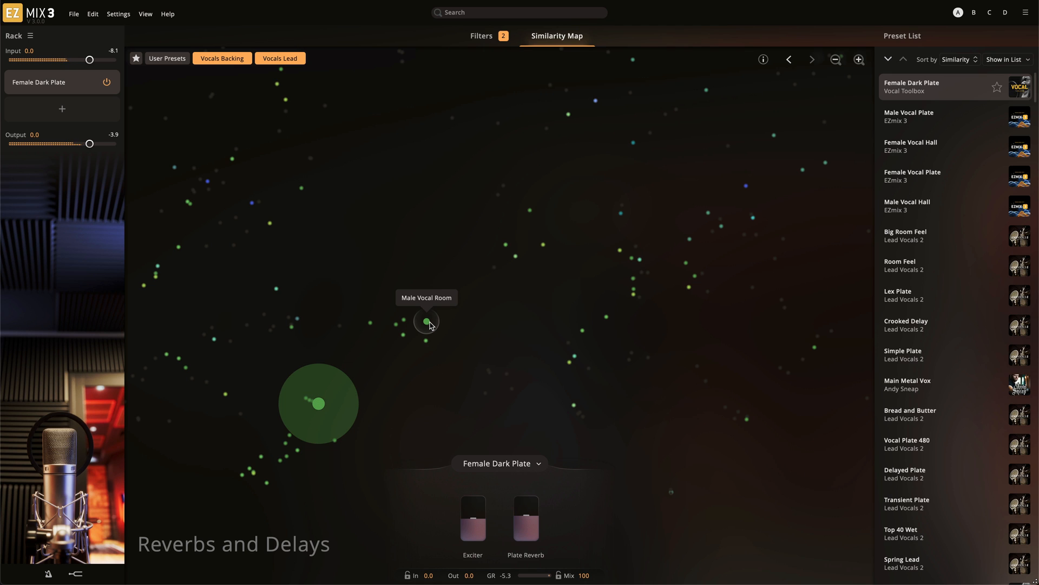
mouse_move(426, 339)
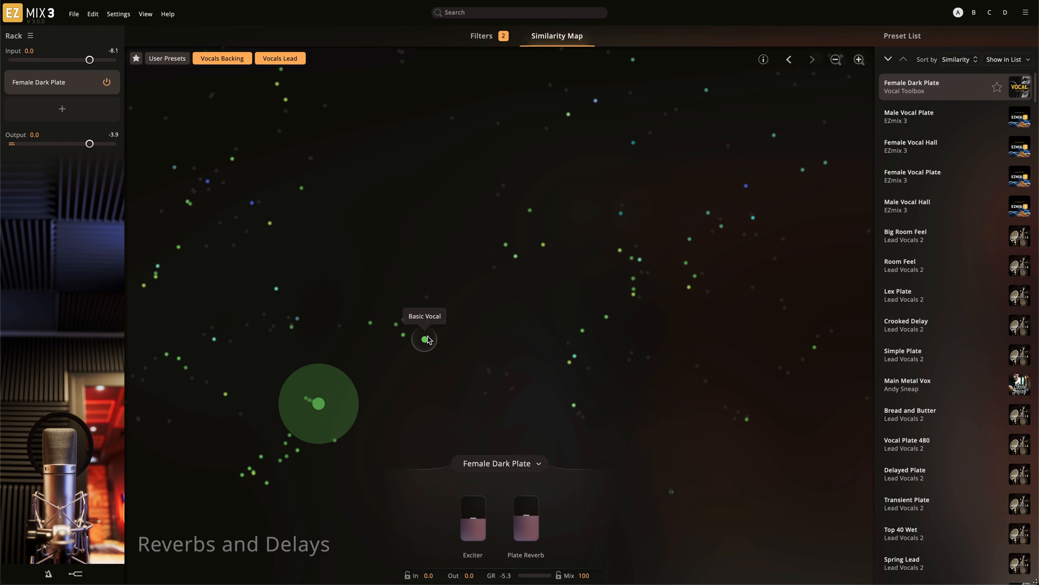
Step: Load the Basic Vocal preset with its Reverb, Delay and Air controls
click(425, 339)
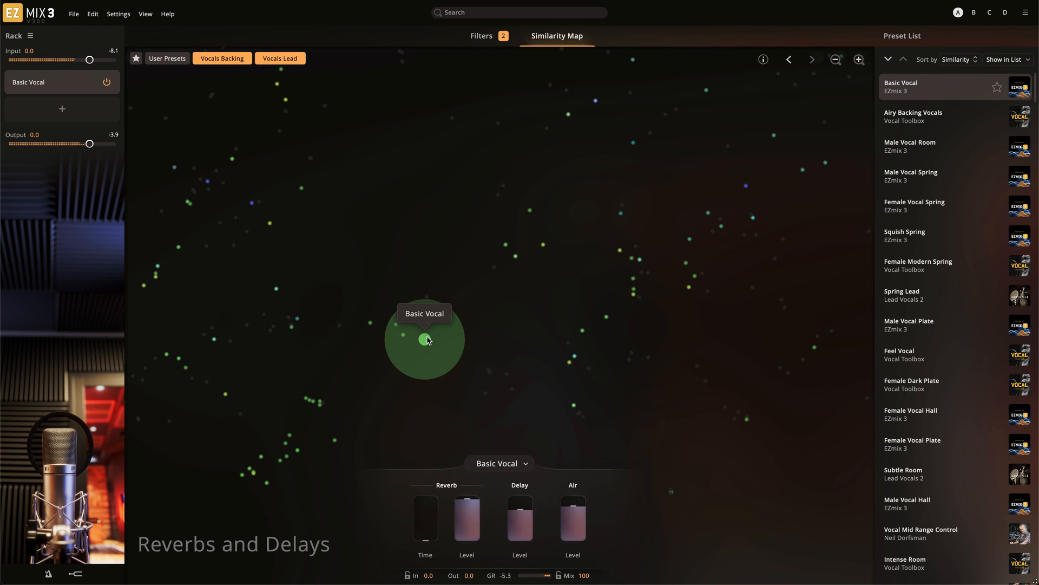
mouse_move(480, 343)
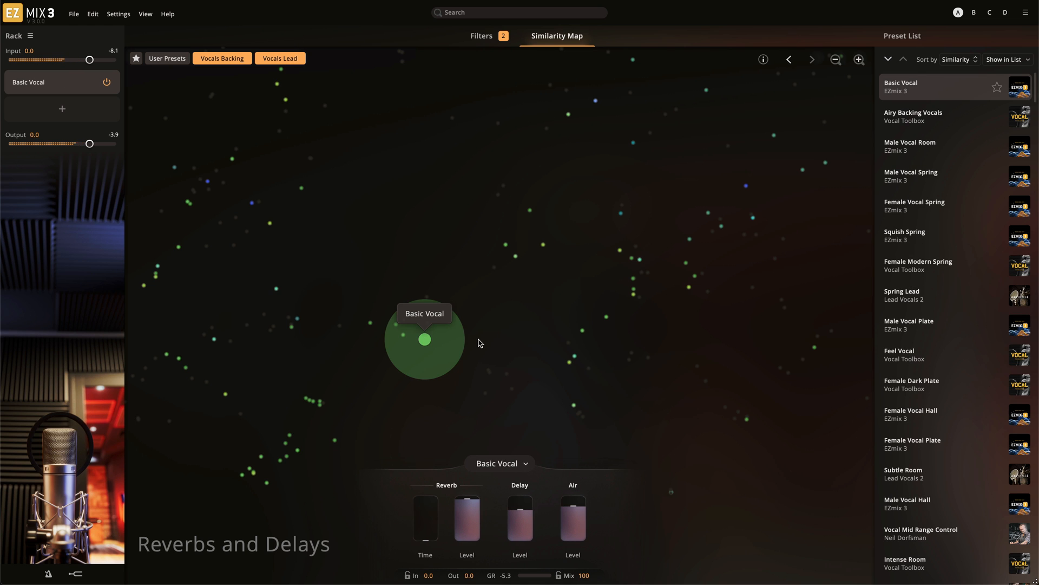